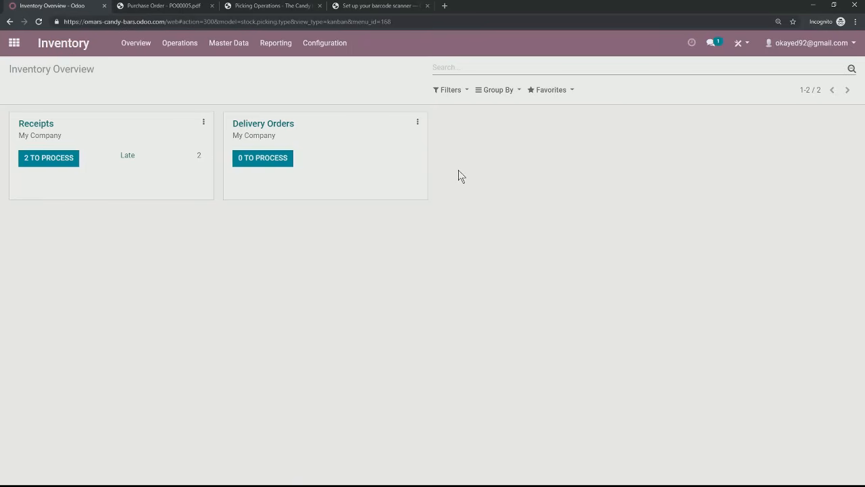
- Open Inventory Configuration > Operations Types and discard the unsaved new operation type
{"action": "left_click", "coordinate": [324, 43]}
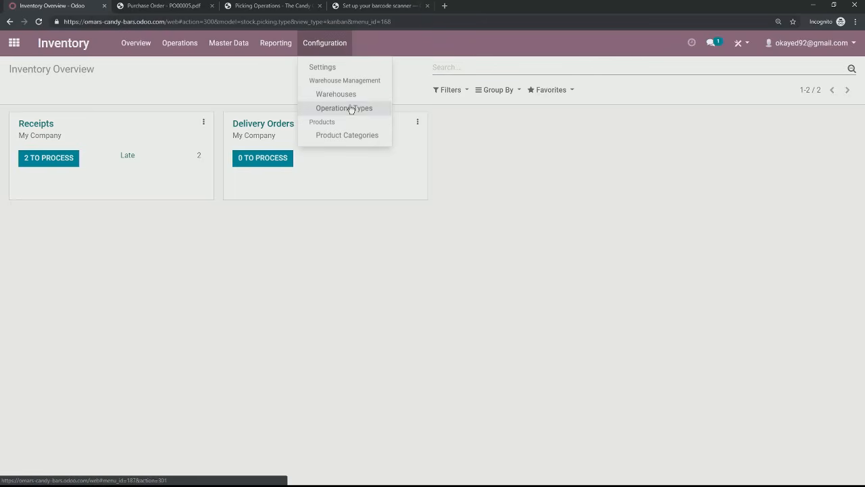
{"action": "left_click", "coordinate": [344, 108]}
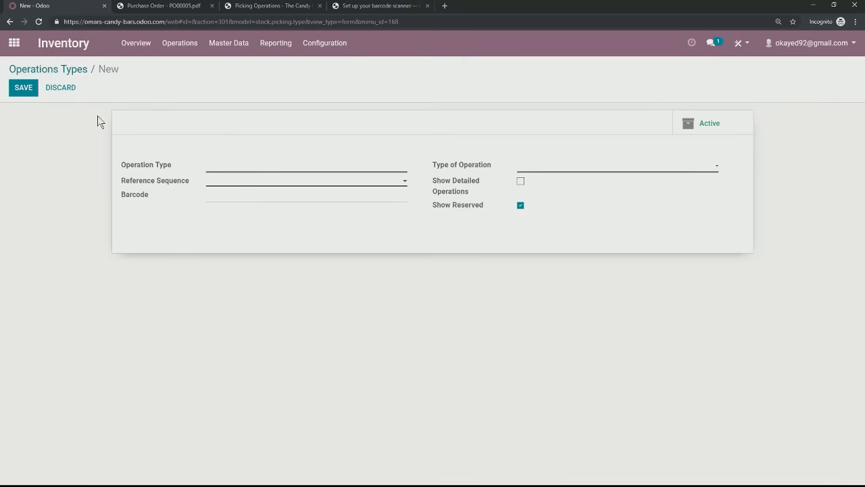
{"action": "left_click", "coordinate": [60, 87]}
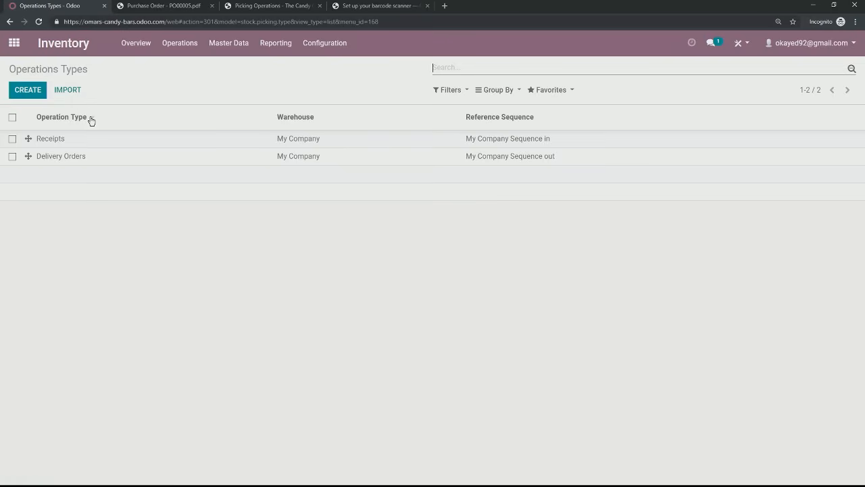